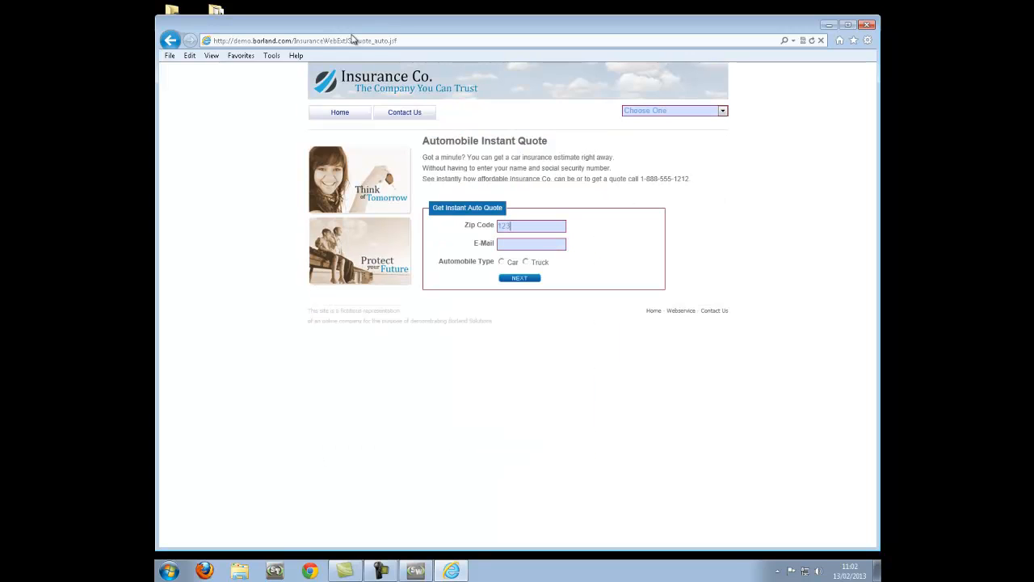
Step: Advance through the zip/email, age/gender and vehicle pages to the USD 1.200,00 annual quote
{"action": "left_click", "coordinate": [519, 278]}
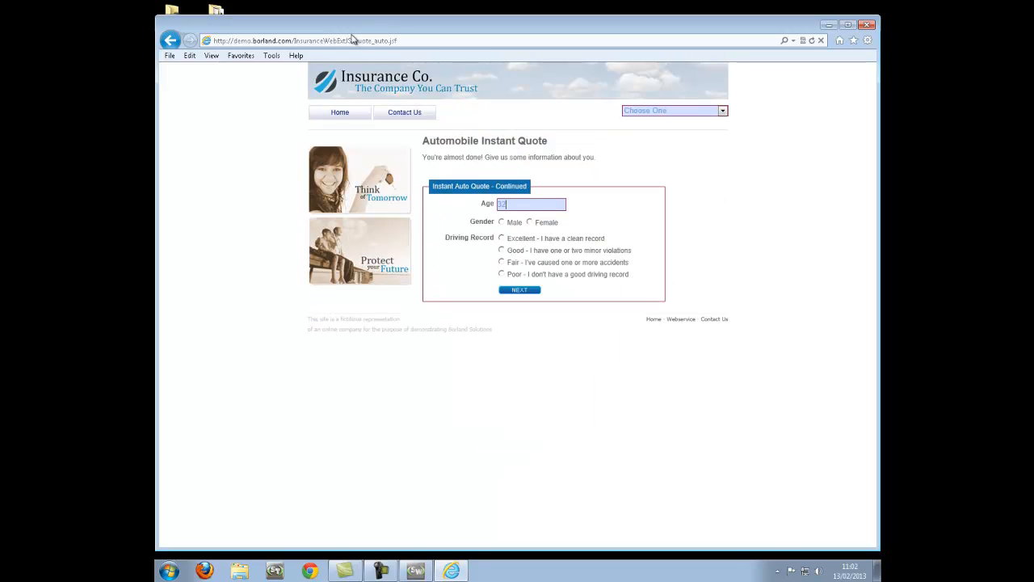
{"action": "left_click", "coordinate": [519, 290]}
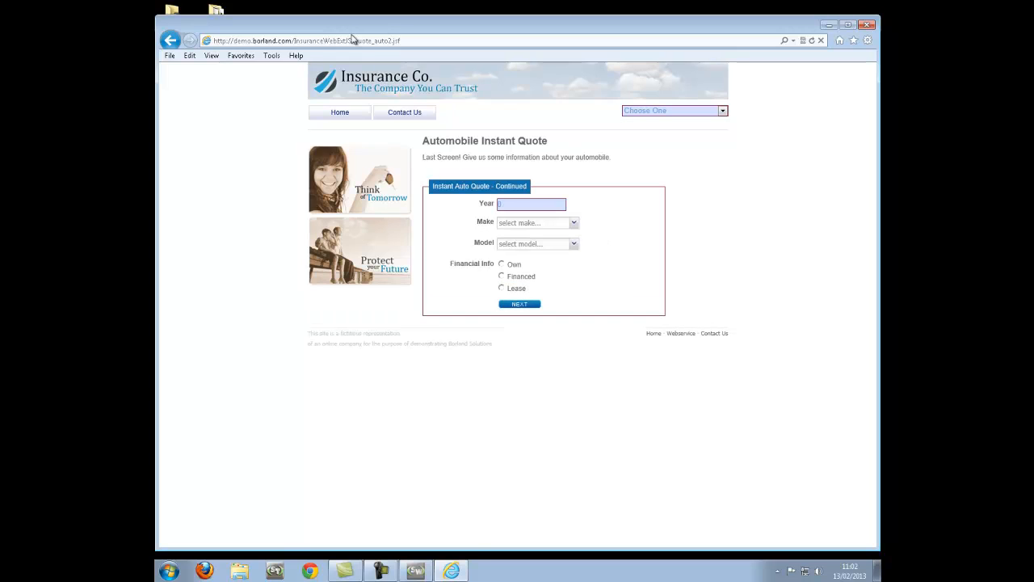
{"action": "left_click", "coordinate": [536, 223]}
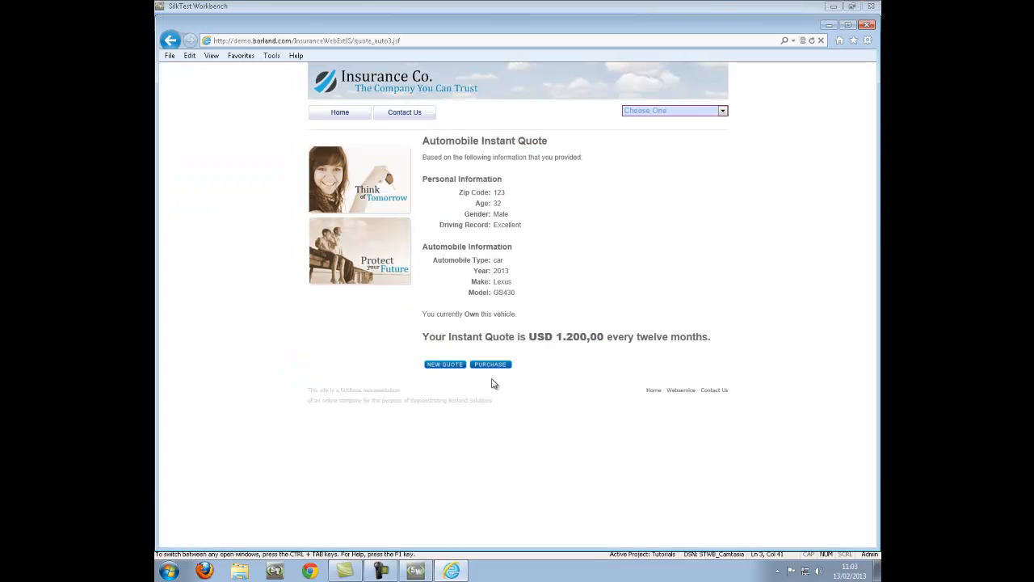
{"action": "double_click", "coordinate": [504, 293]}
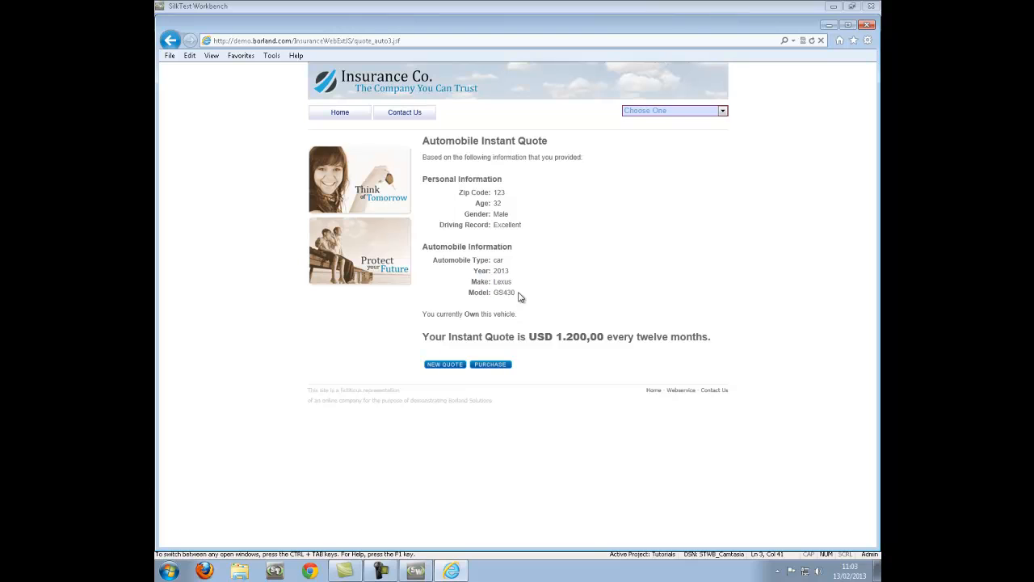
{"action": "left_click", "coordinate": [415, 571]}
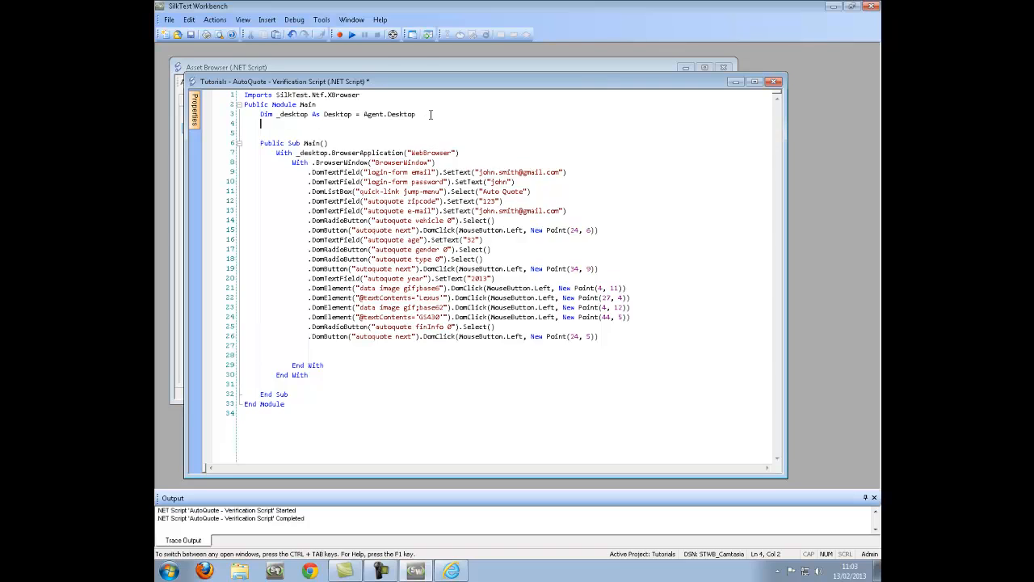
Step: Declare 'Dim model As String' under the desktop declaration in the script
{"action": "type", "text": "Dim"}
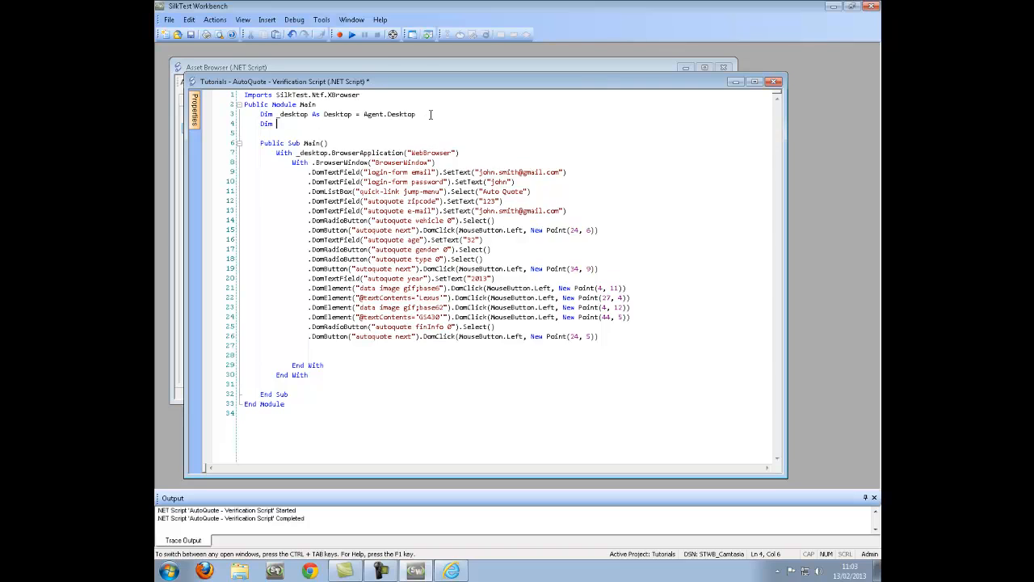
{"action": "type", "text": "model"}
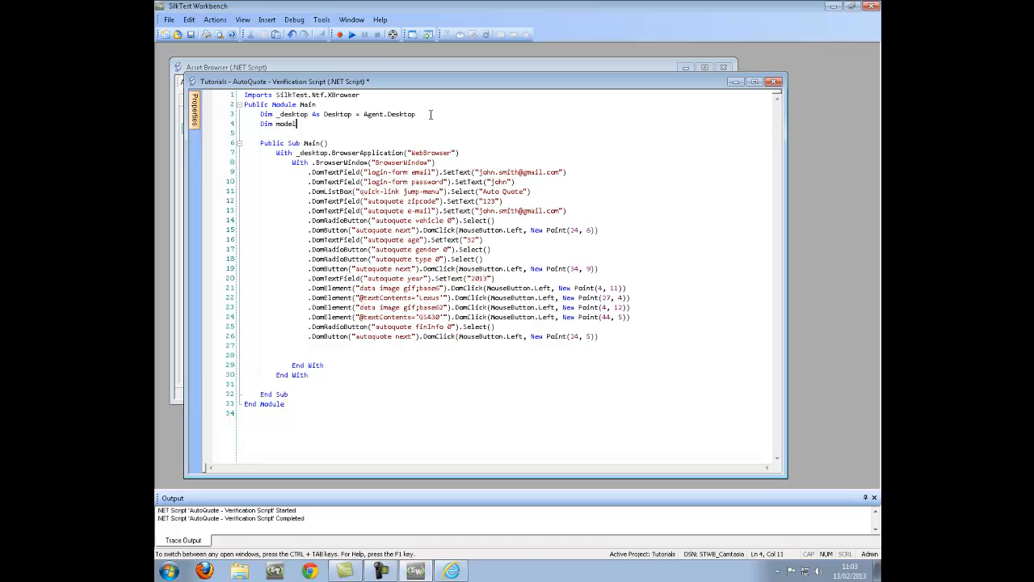
{"action": "type", "text": "as st"}
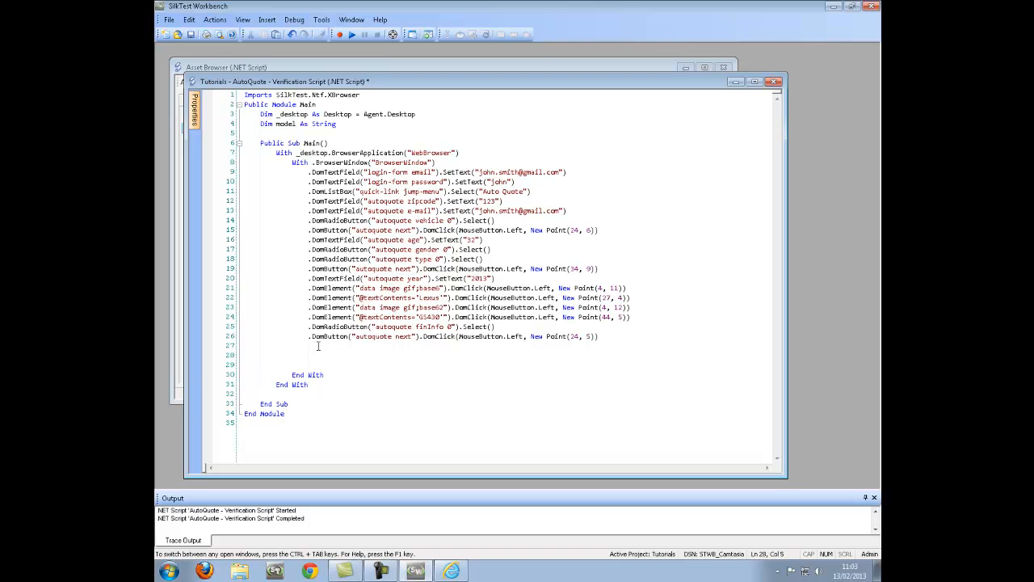
Step: Add the comment 'Adding verification' before End With and begin the model line
{"action": "type", "text": "'Adding"}
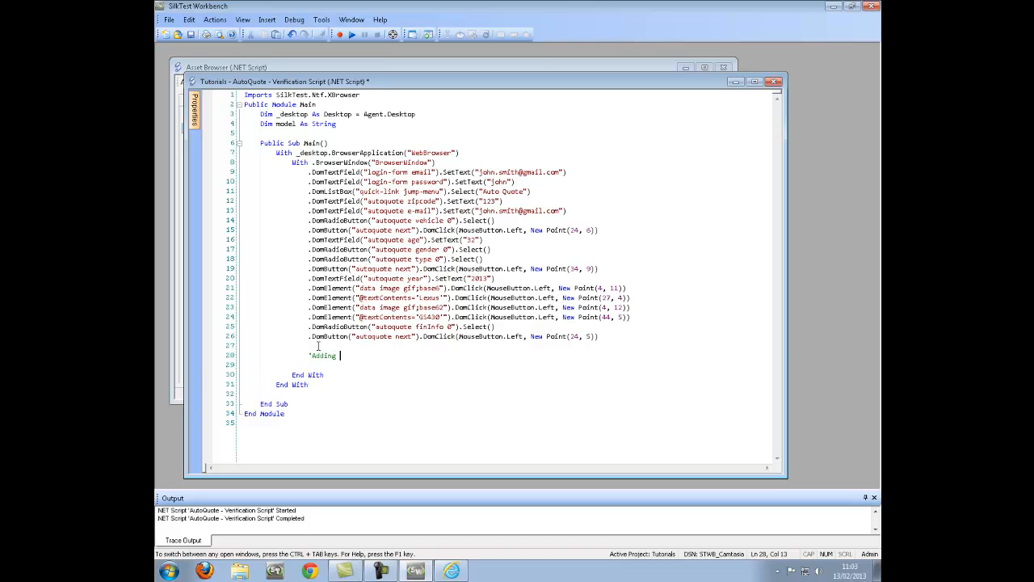
{"action": "type", "text": "verification"}
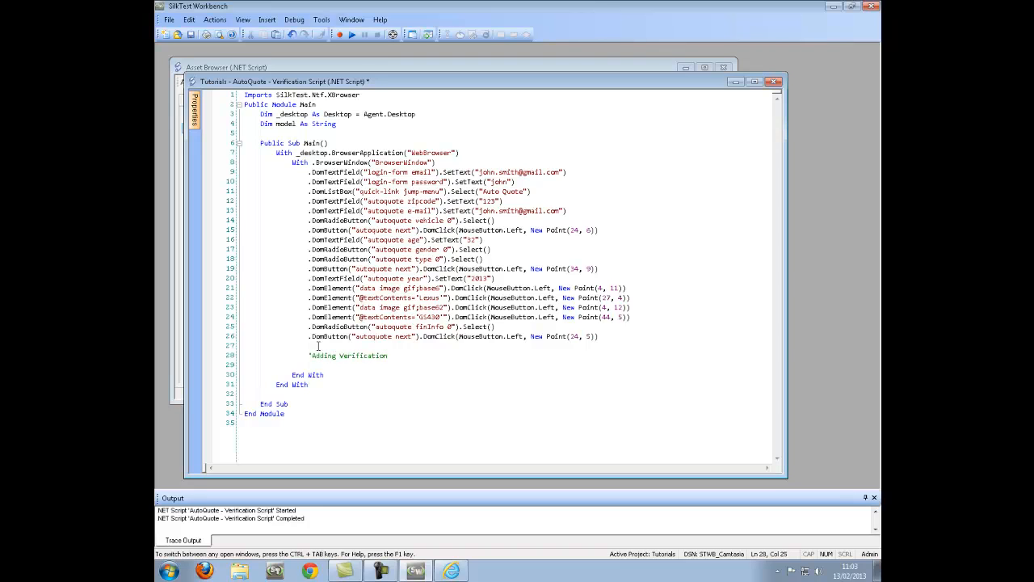
{"action": "type", "text": "mod"}
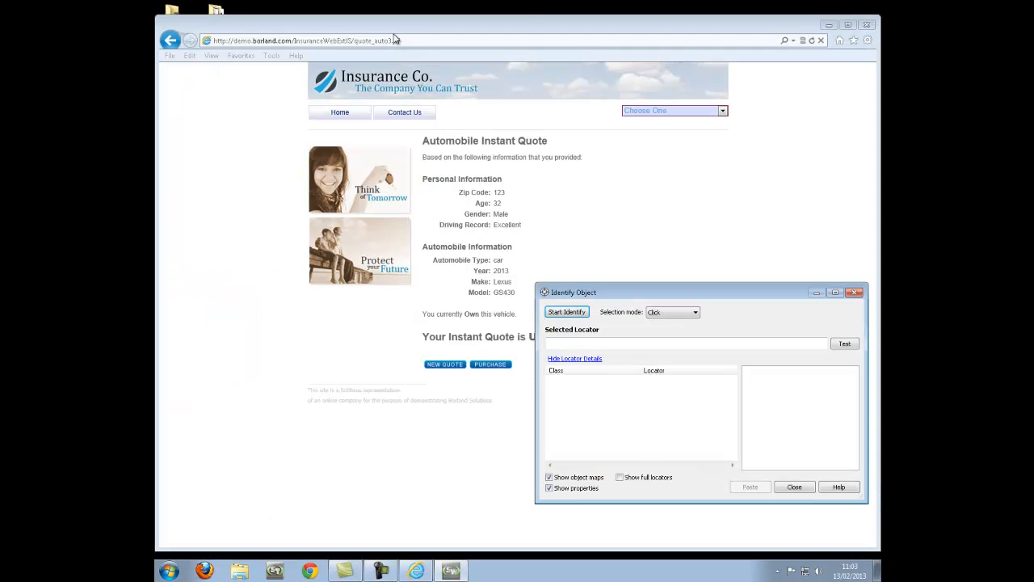
Step: Start Identify Object and capture the locator of the Model value on the quote page
{"action": "left_click", "coordinate": [566, 310]}
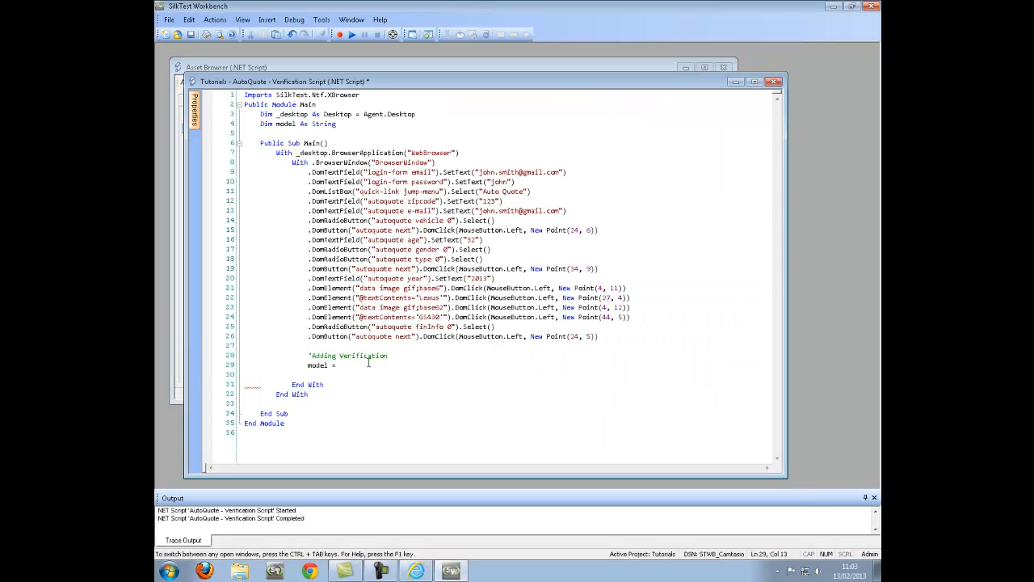
{"action": "type", "text": "."}
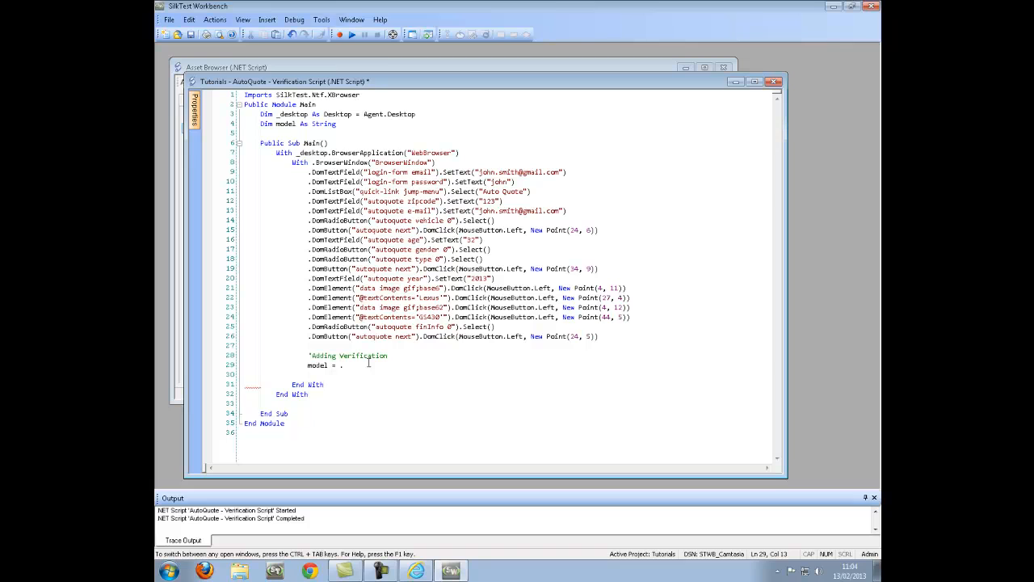
{"action": "type", "text": ".Dome"}
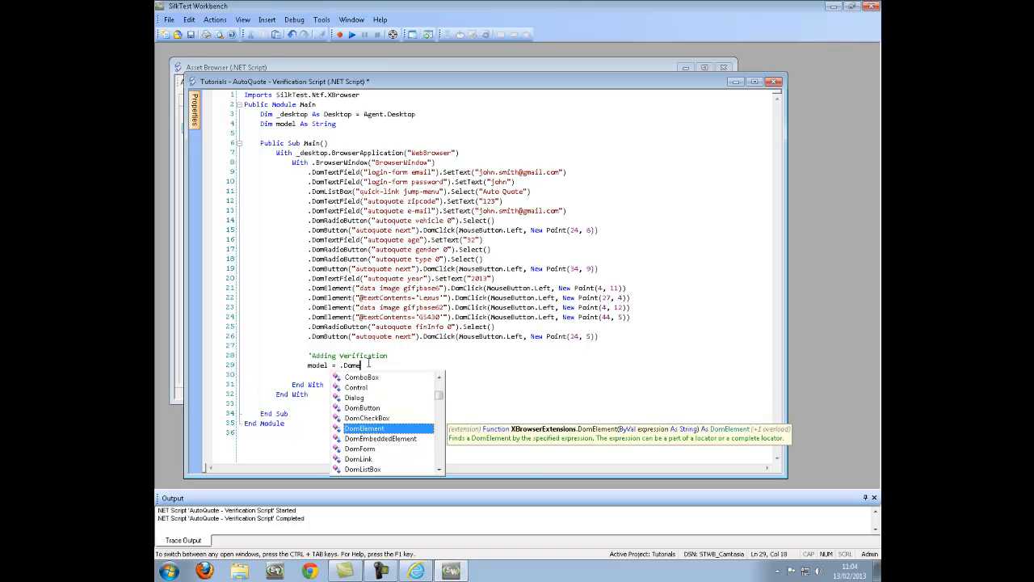
{"action": "key", "text": "Tab"}
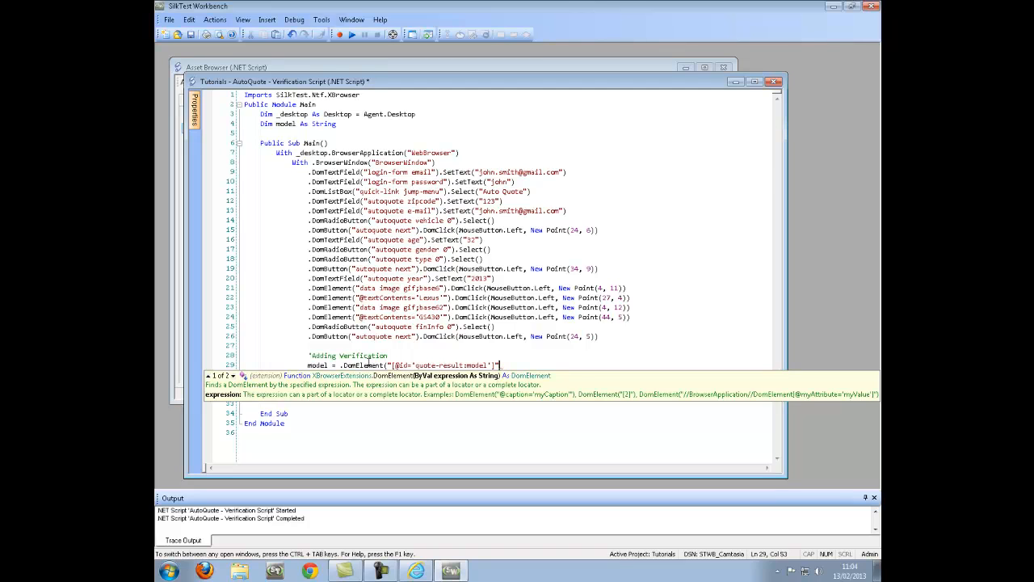
{"action": "type", "text": ")"}
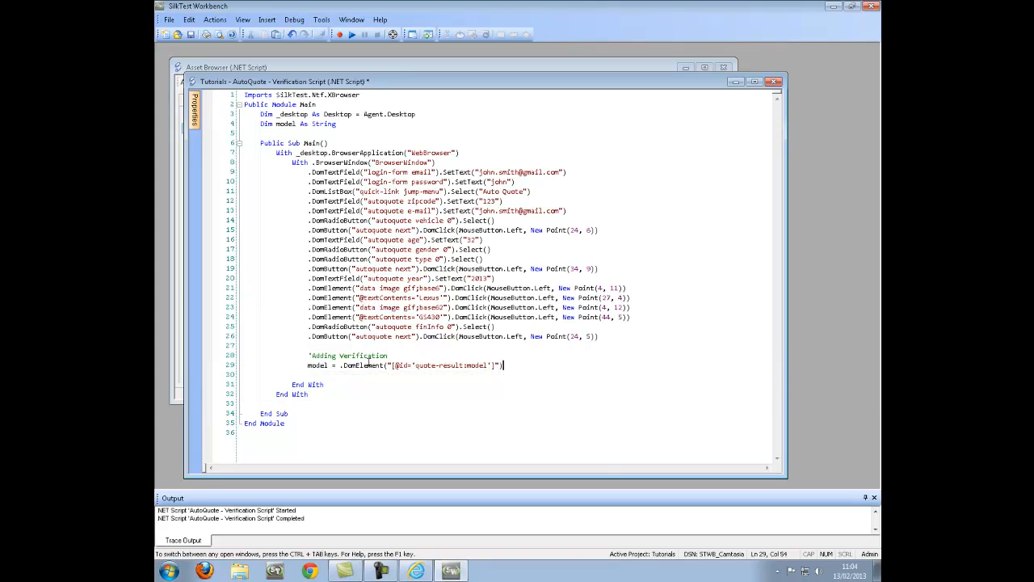
{"action": "type", "text": ".Get"}
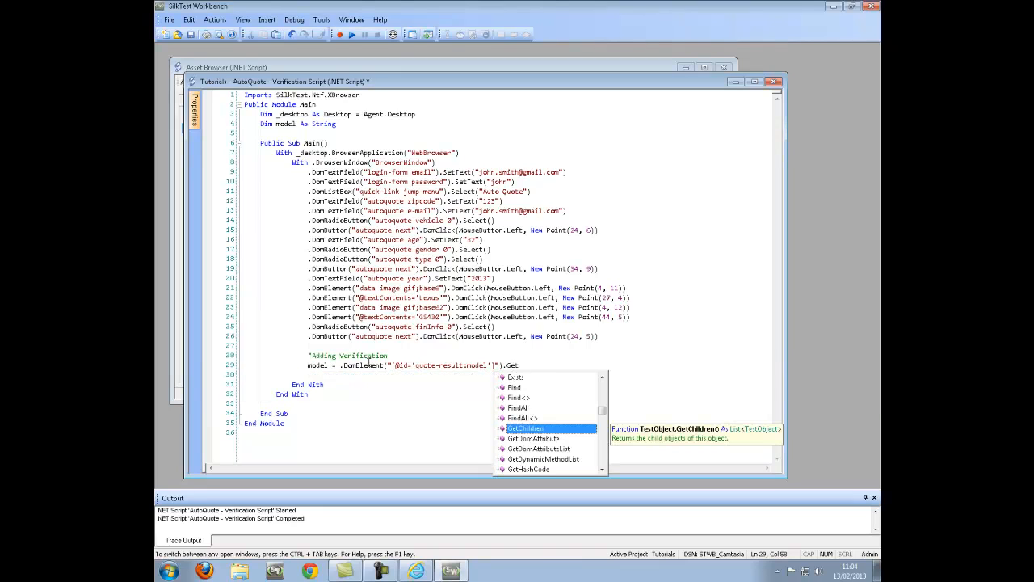
{"action": "type", "text": "GetText()"}
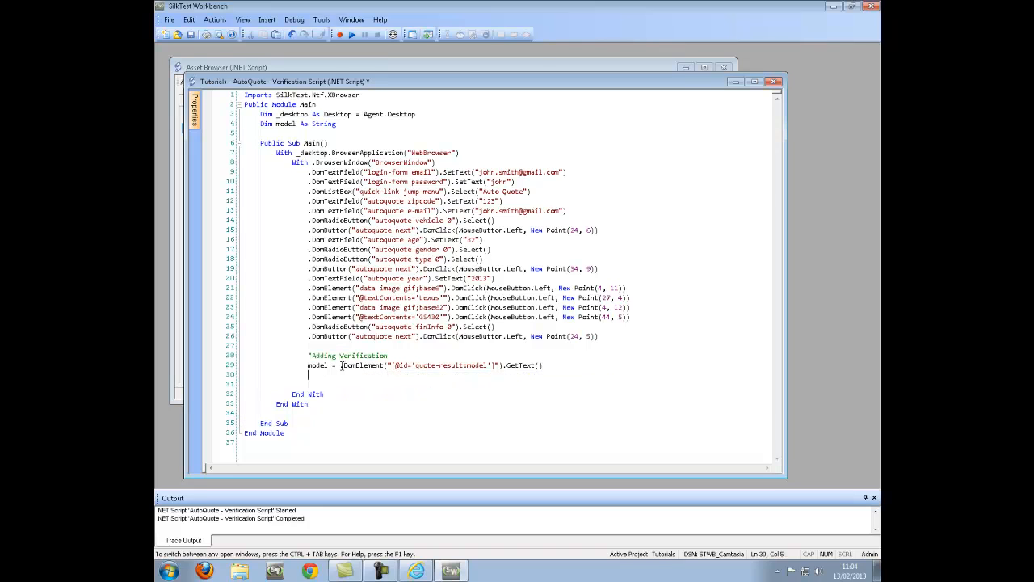
{"action": "left_click_drag", "start_coordinate": [340, 365], "coordinate": [500, 366]}
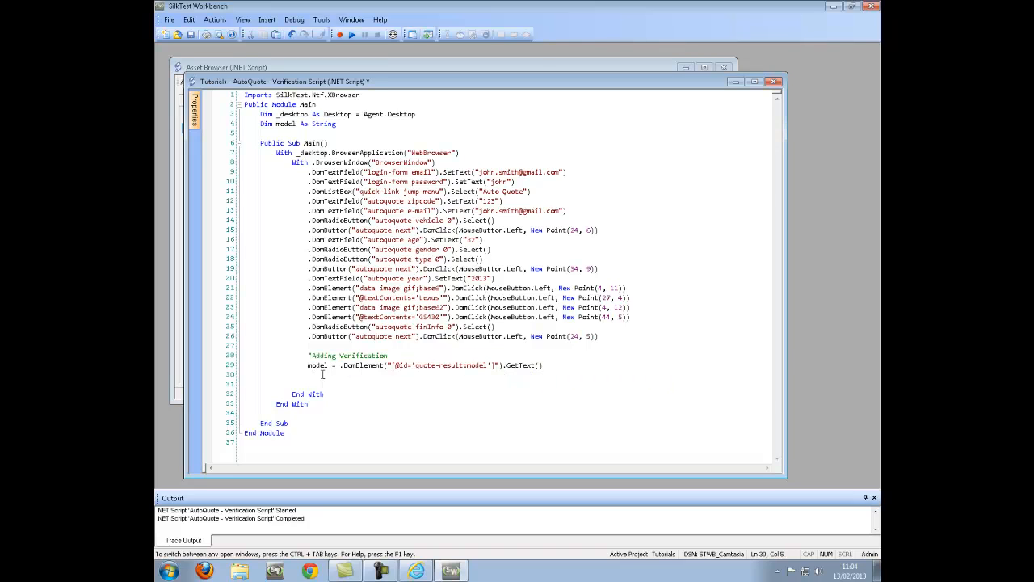
{"action": "type", "text": ".DomElement(\"[@id='quote-result:model']\")"}
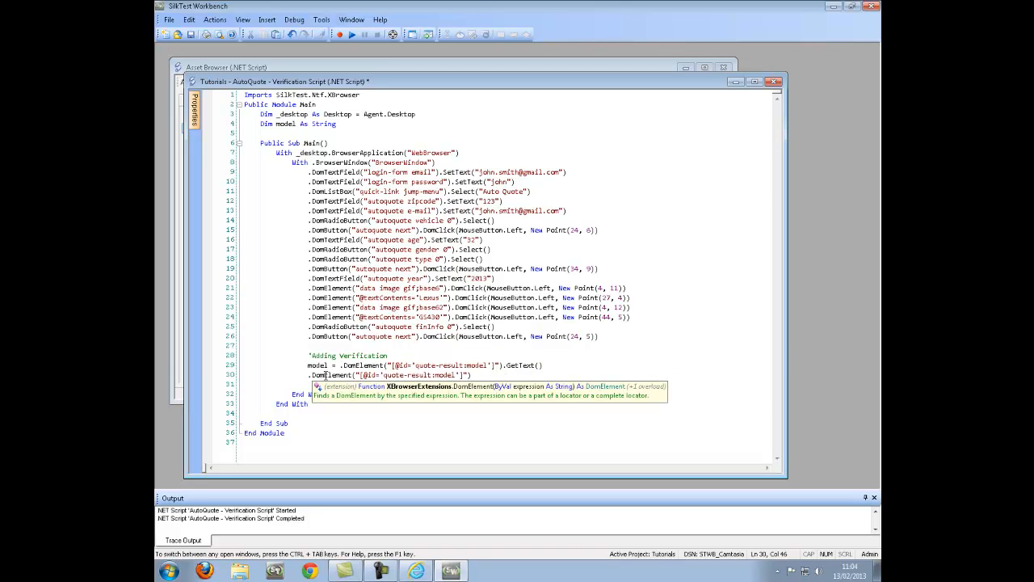
{"action": "type", "text": ".DomClick("}
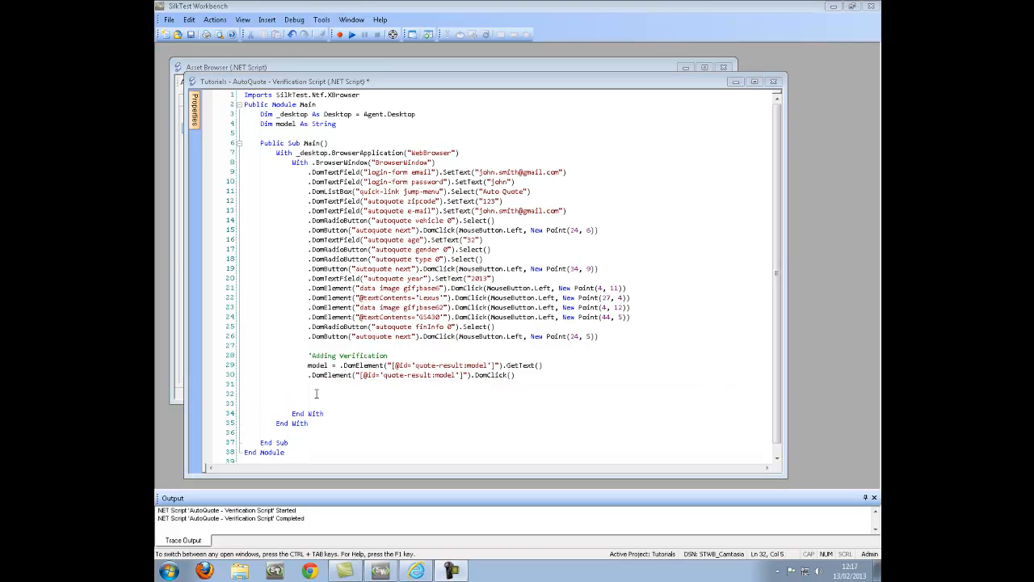
{"action": "type", "text": "W"}
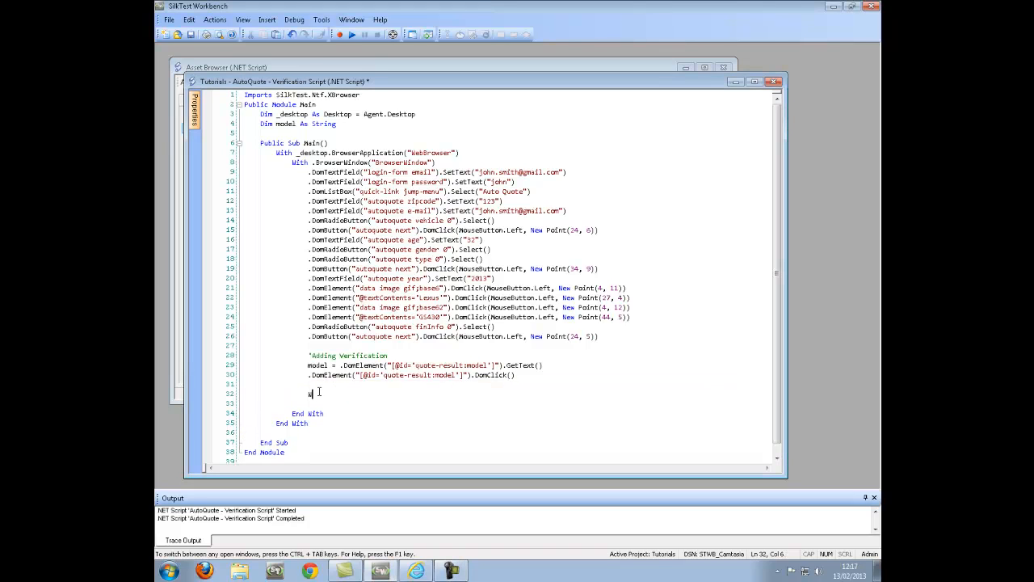
{"action": "type", "text": "ode"}
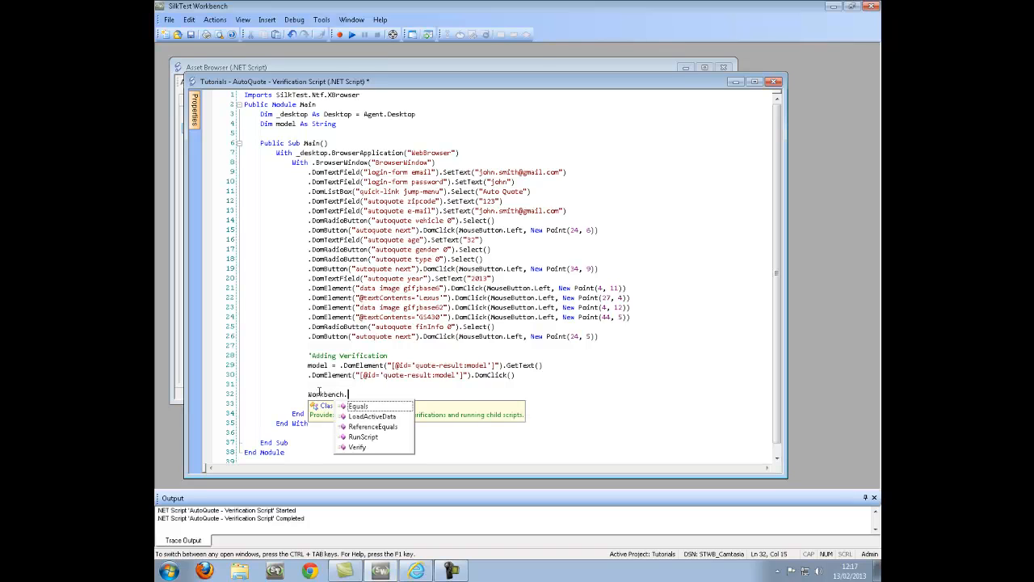
Step: Complete Workbench.Verify("GS430", model, "The model is correct") from IntelliSense
{"action": "left_click", "coordinate": [355, 446]}
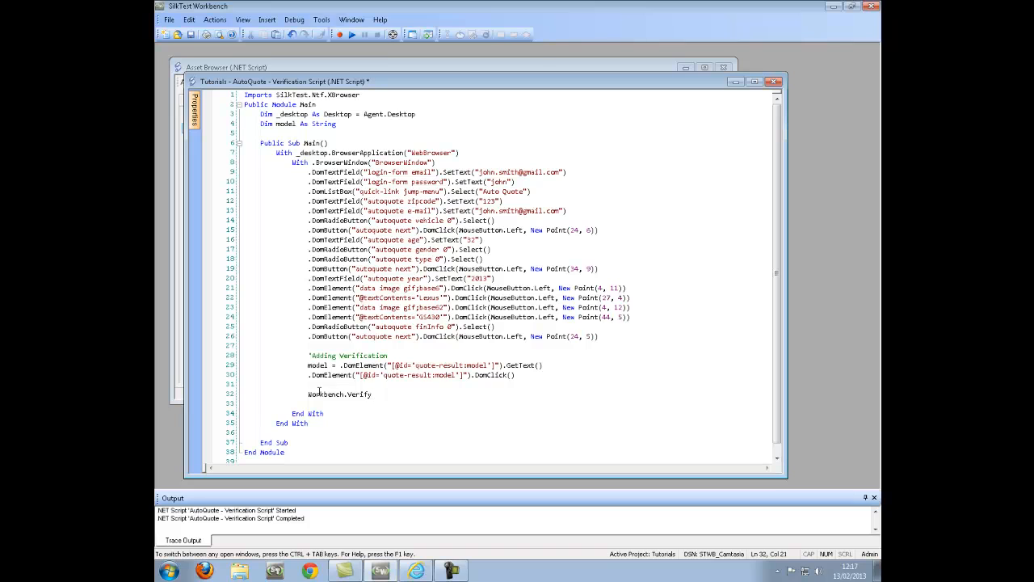
{"action": "type", "text": "("}
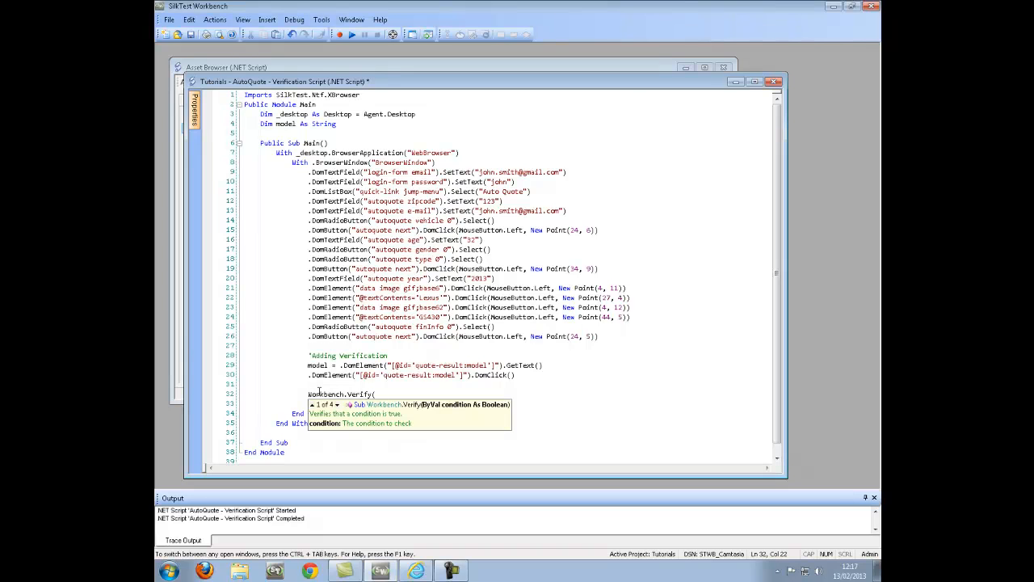
{"action": "type", "text": "\""}
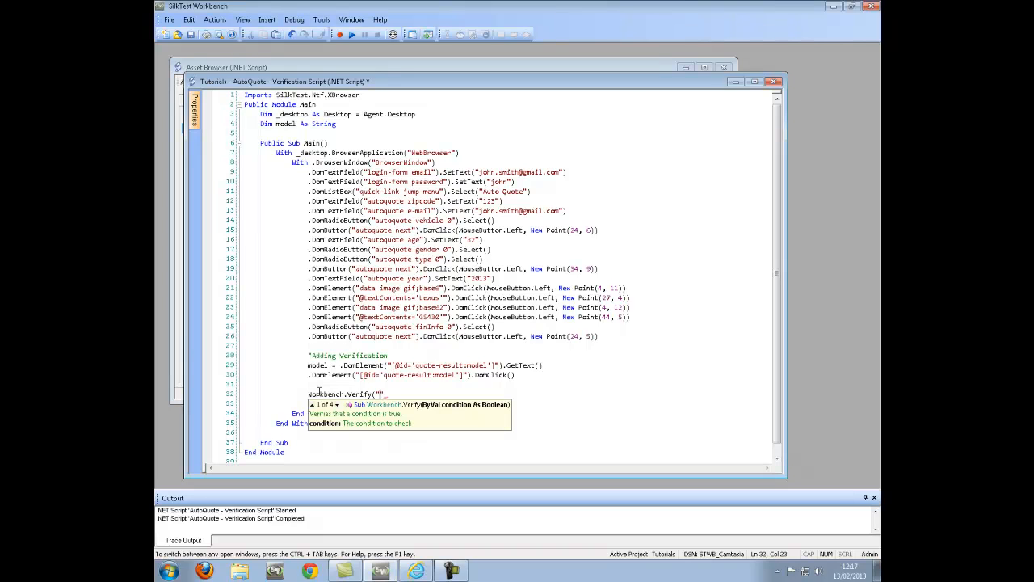
{"action": "type", "text": "GS430"}
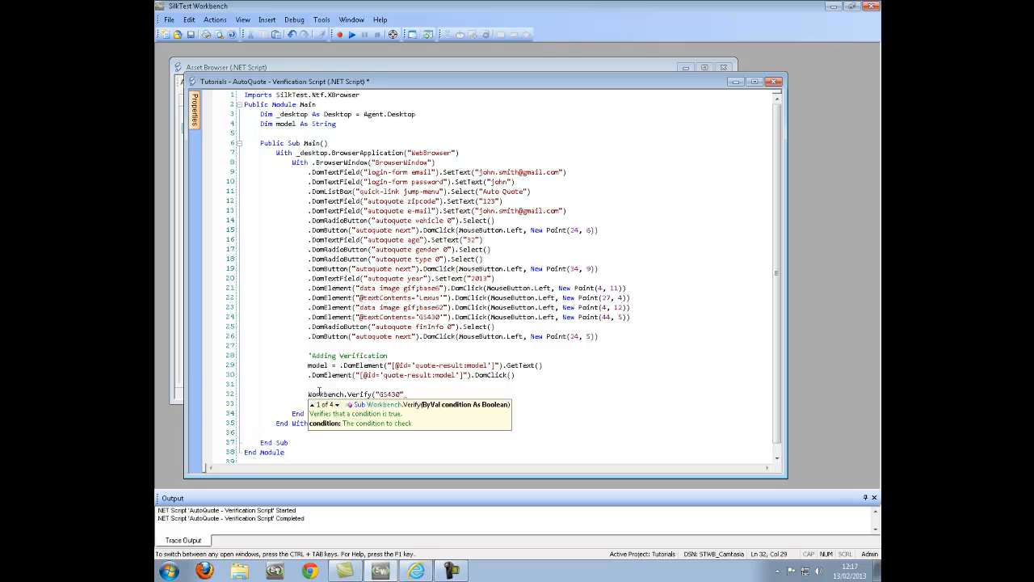
{"action": "type", "text": ", model"}
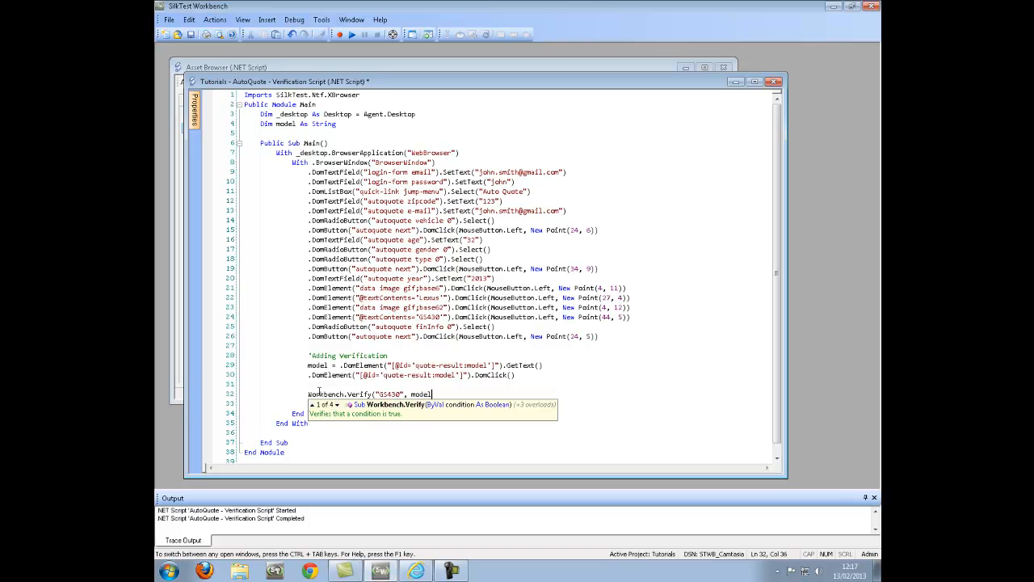
{"action": "type", "text": ", \"\""}
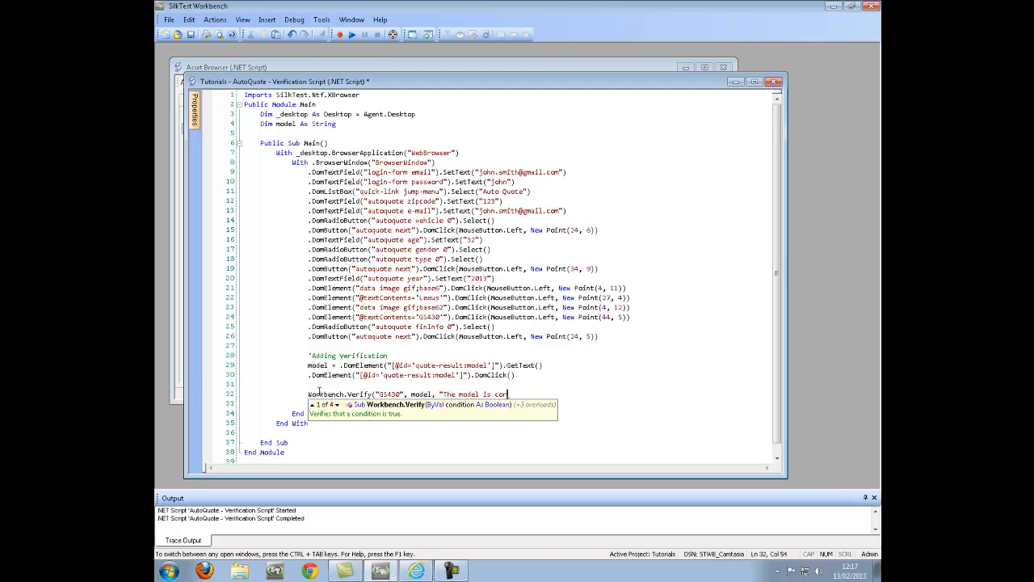
{"action": "type", "text": "rect"}
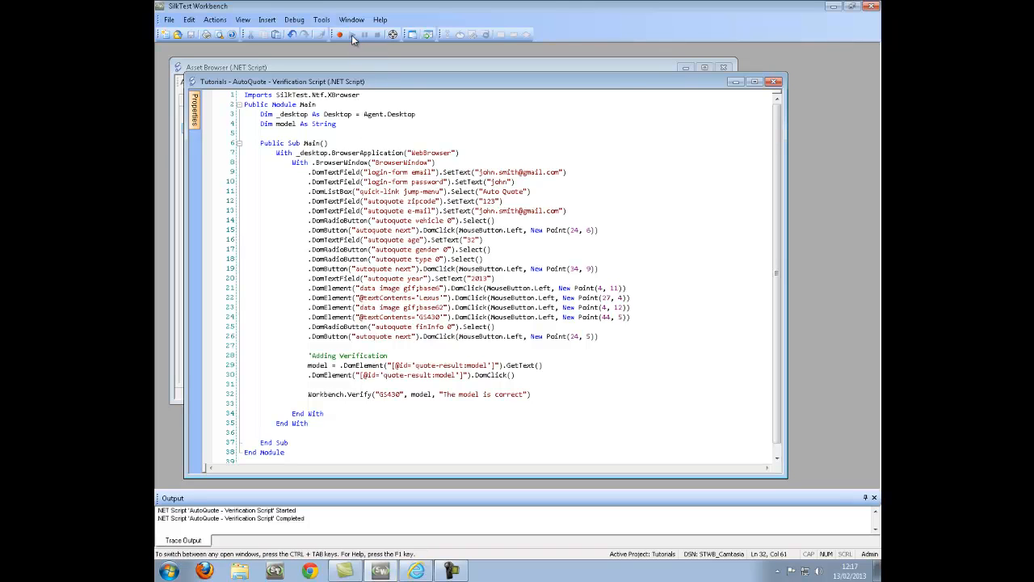
Step: Play back the script so it drives Internet Explorer through the AutoQuote form pages
{"action": "left_click", "coordinate": [336, 35]}
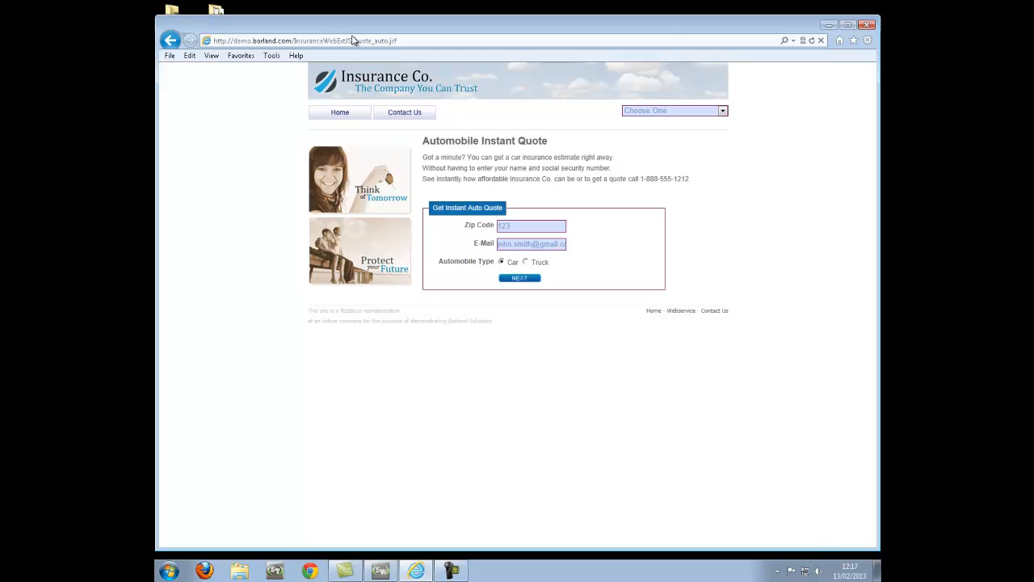
{"action": "left_click", "coordinate": [518, 278]}
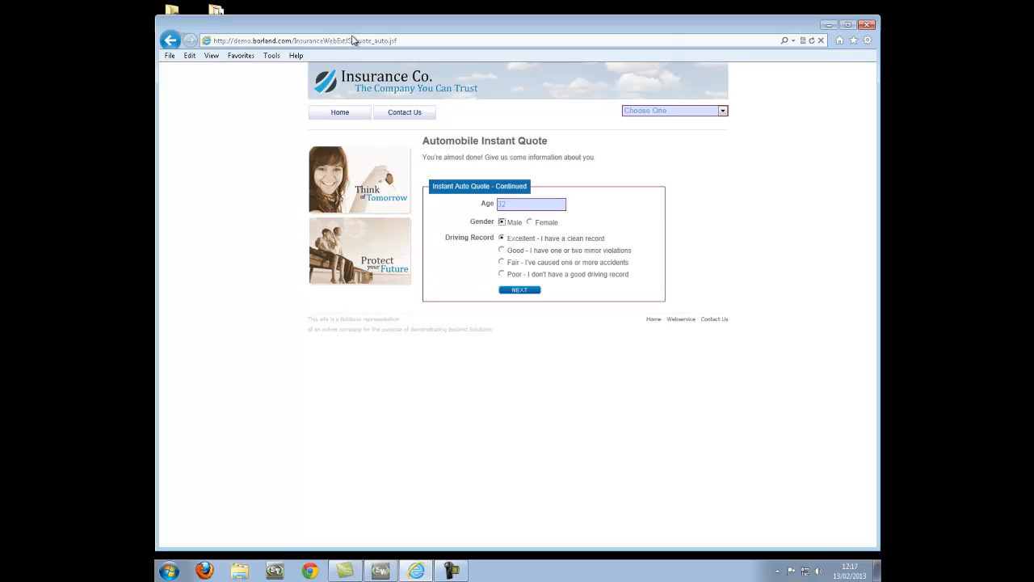
{"action": "left_click", "coordinate": [519, 289]}
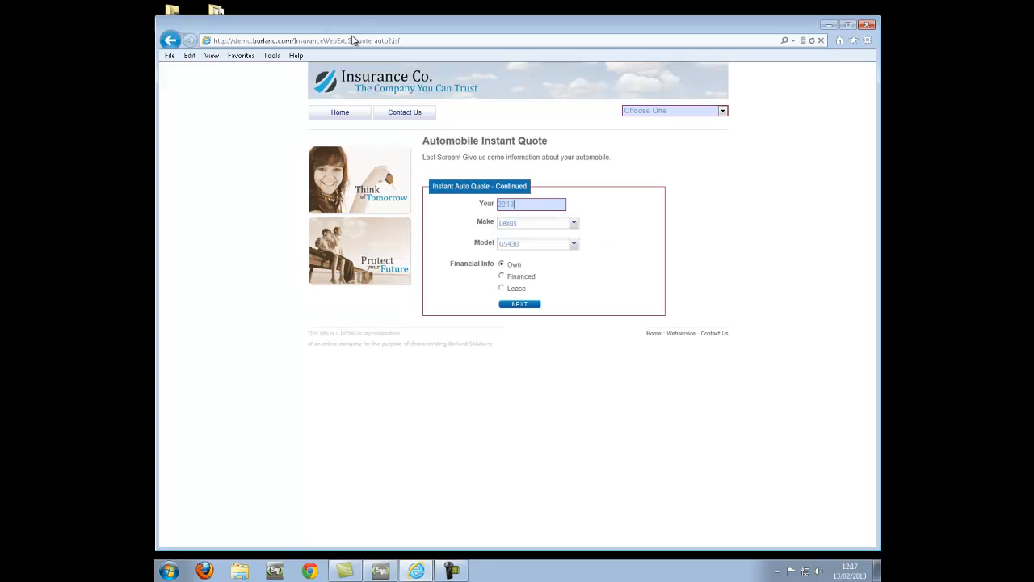
{"action": "left_click", "coordinate": [572, 242]}
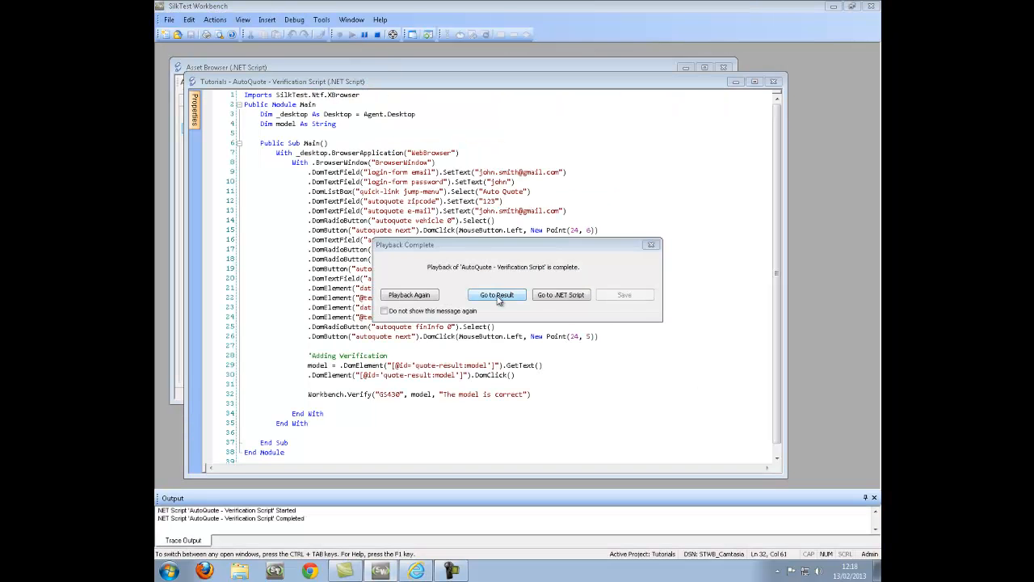
Step: Go to the run result, show Details, then the Passed verifications reading "The model is correct"
{"action": "left_click", "coordinate": [496, 294]}
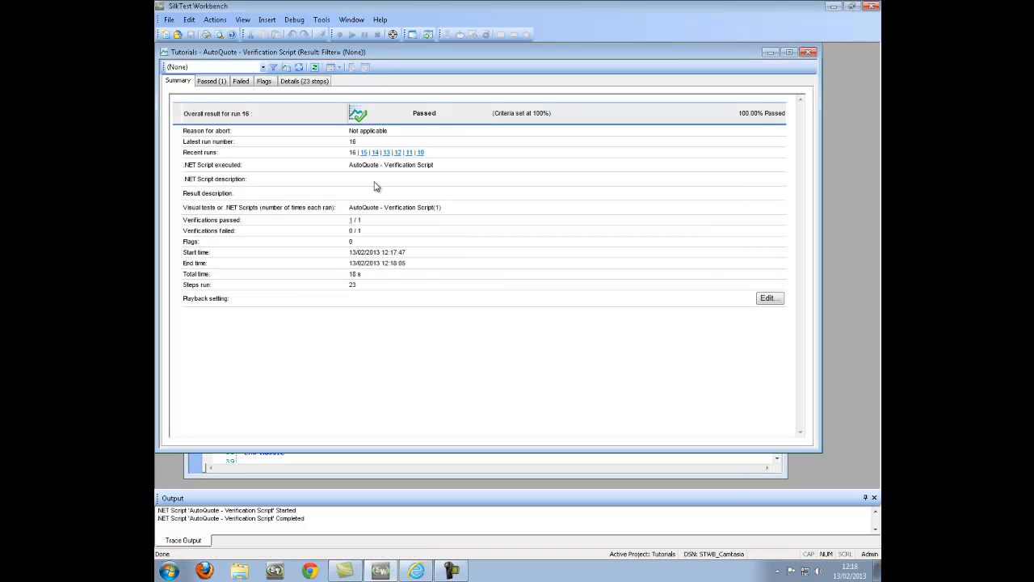
{"action": "left_click", "coordinate": [307, 80]}
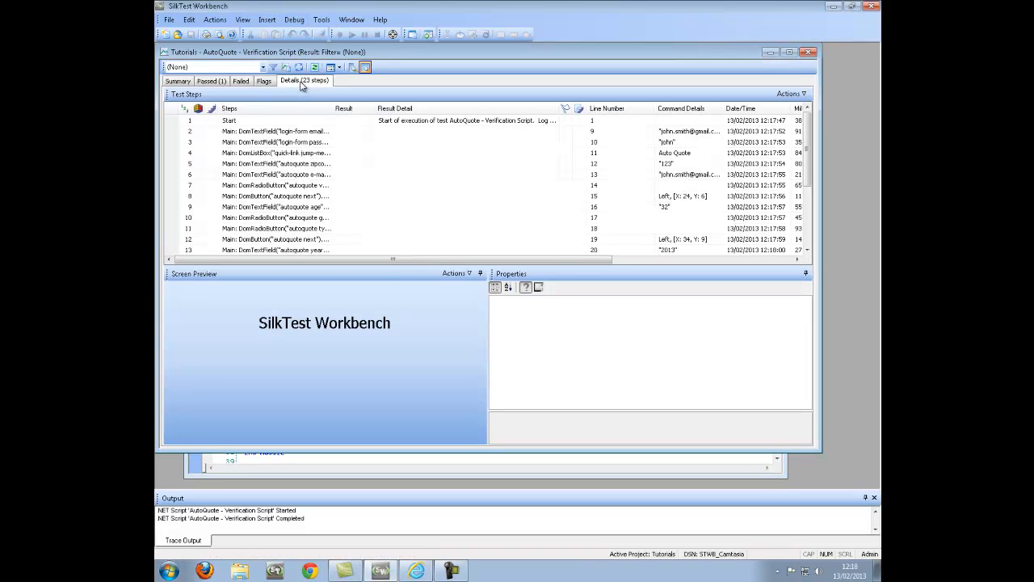
{"action": "scroll", "scroll_direction": "down", "scroll_amount": 3}
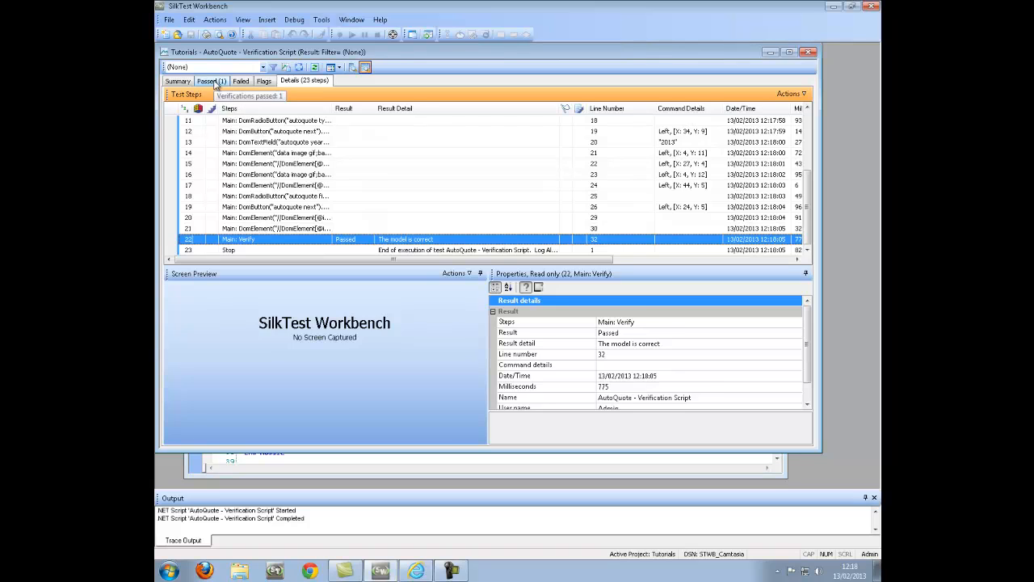
{"action": "left_click", "coordinate": [211, 80]}
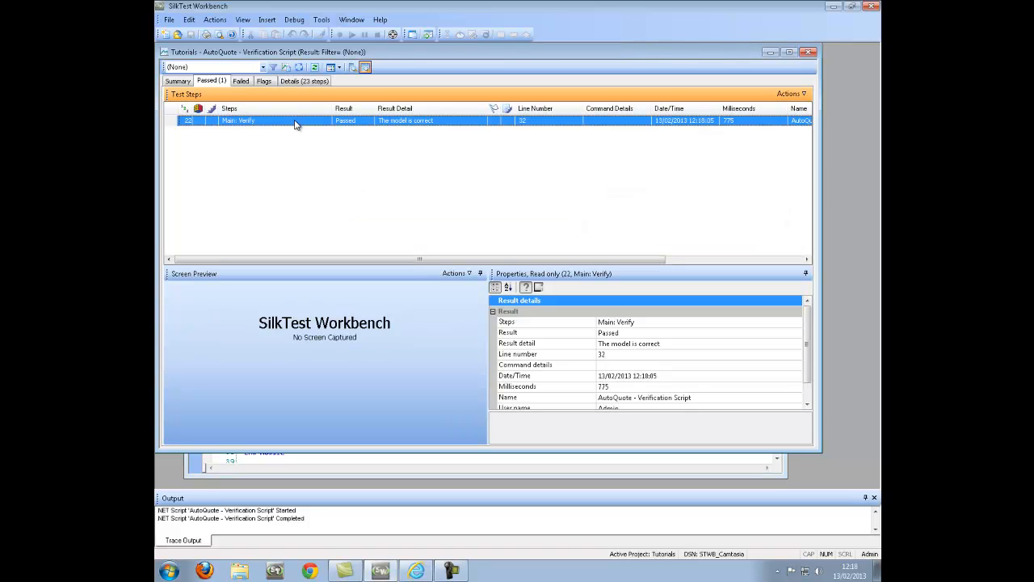